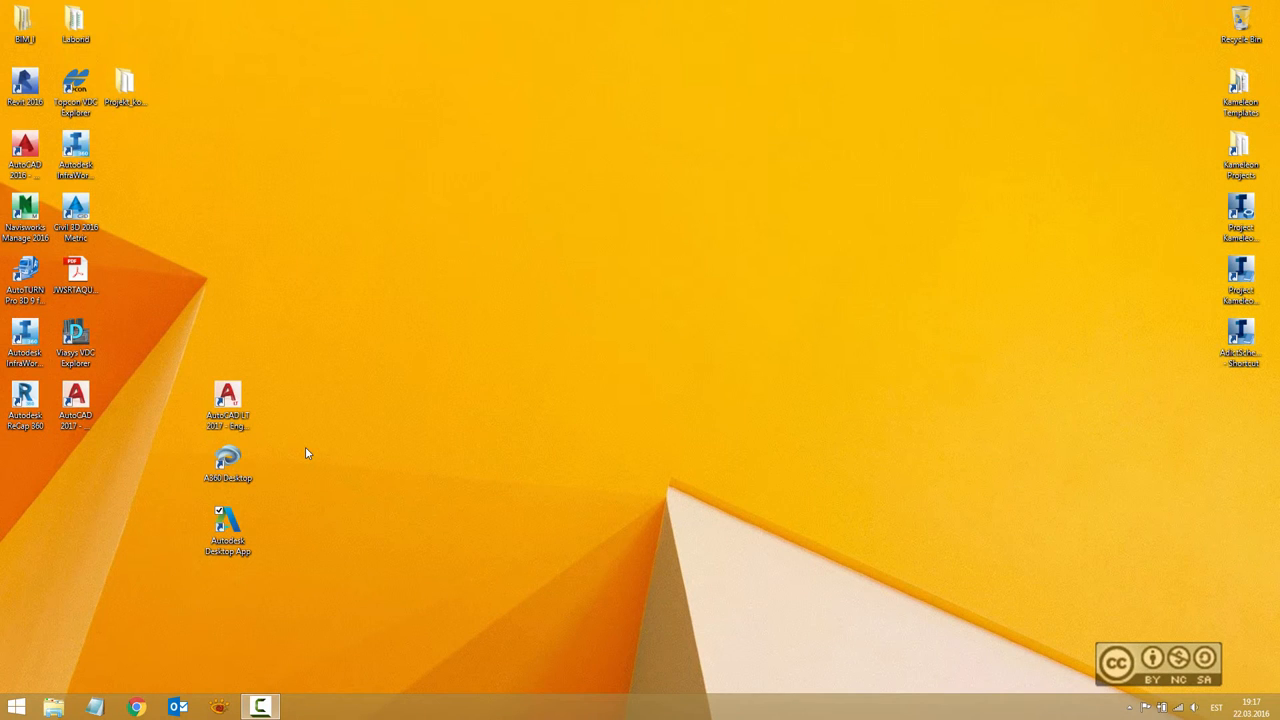
- Launch AutoCAD LT 2017 from its desktop shortcut and start the 30-day trial
{"action": "left_click", "coordinate": [227, 400]}
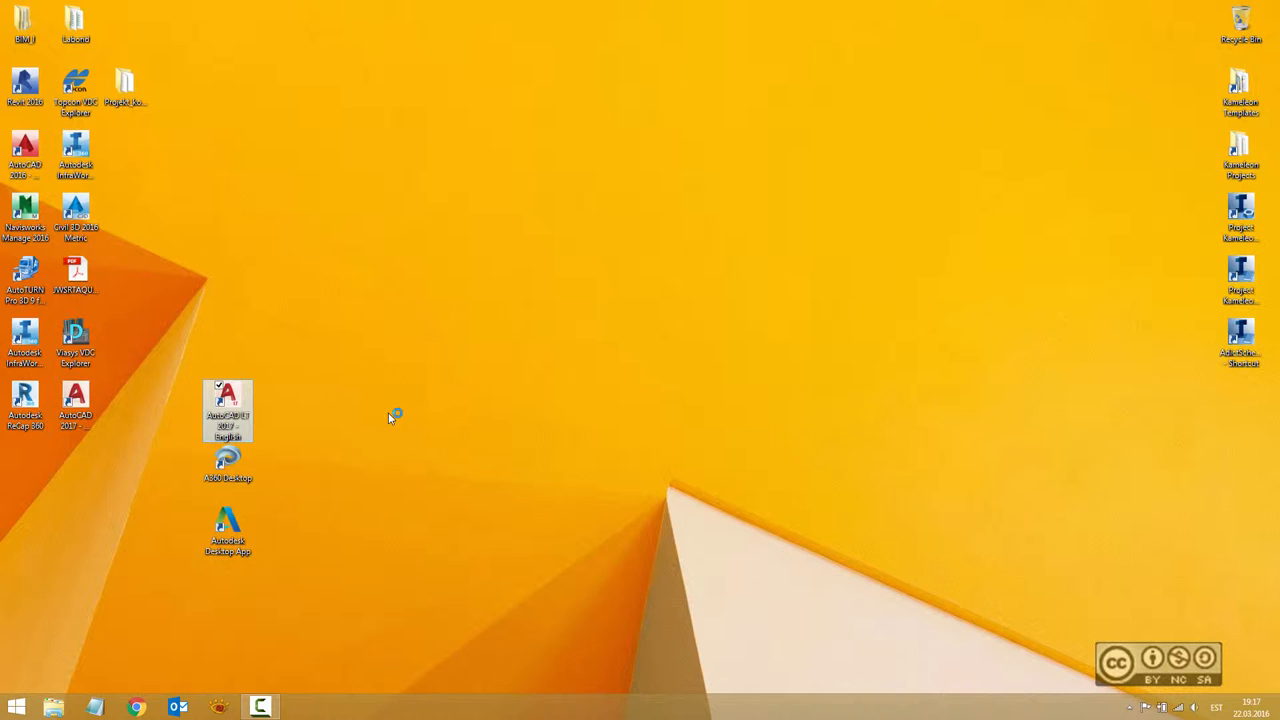
{"action": "double_click", "coordinate": [227, 410]}
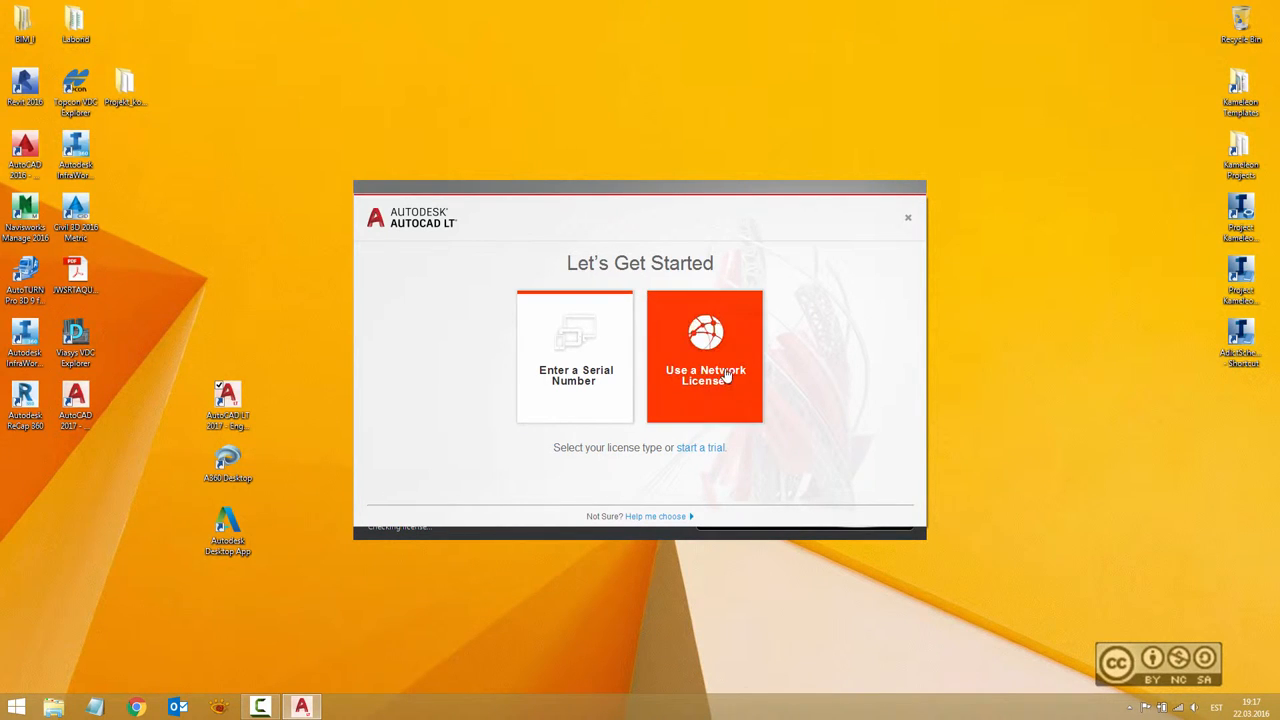
{"action": "mouse_move", "coordinate": [485, 362]}
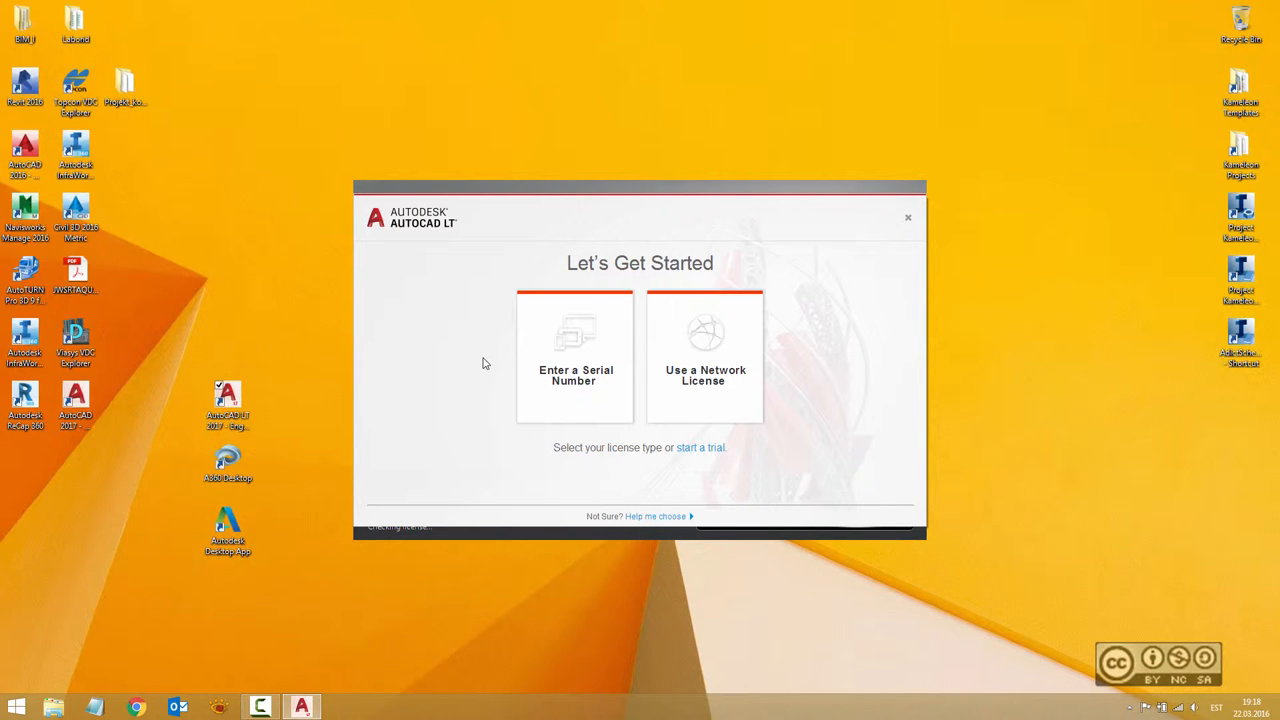
{"action": "mouse_move", "coordinate": [397, 448]}
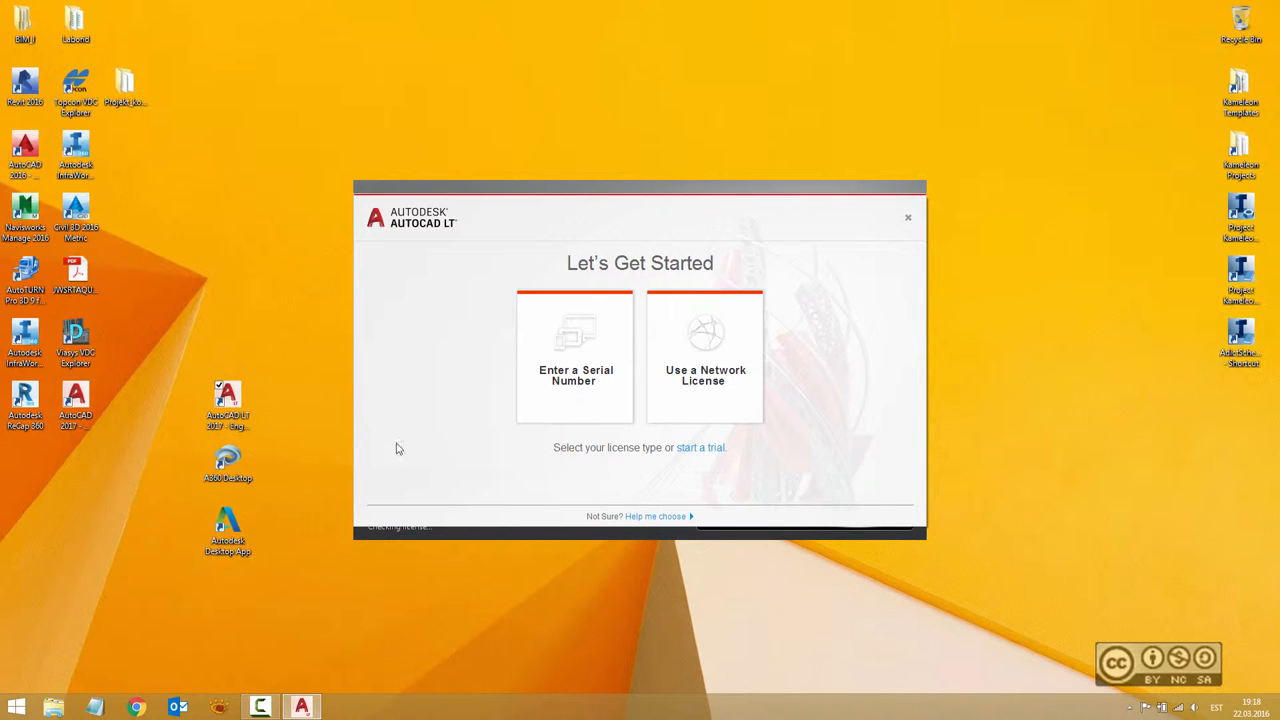
{"action": "mouse_move", "coordinate": [421, 408]}
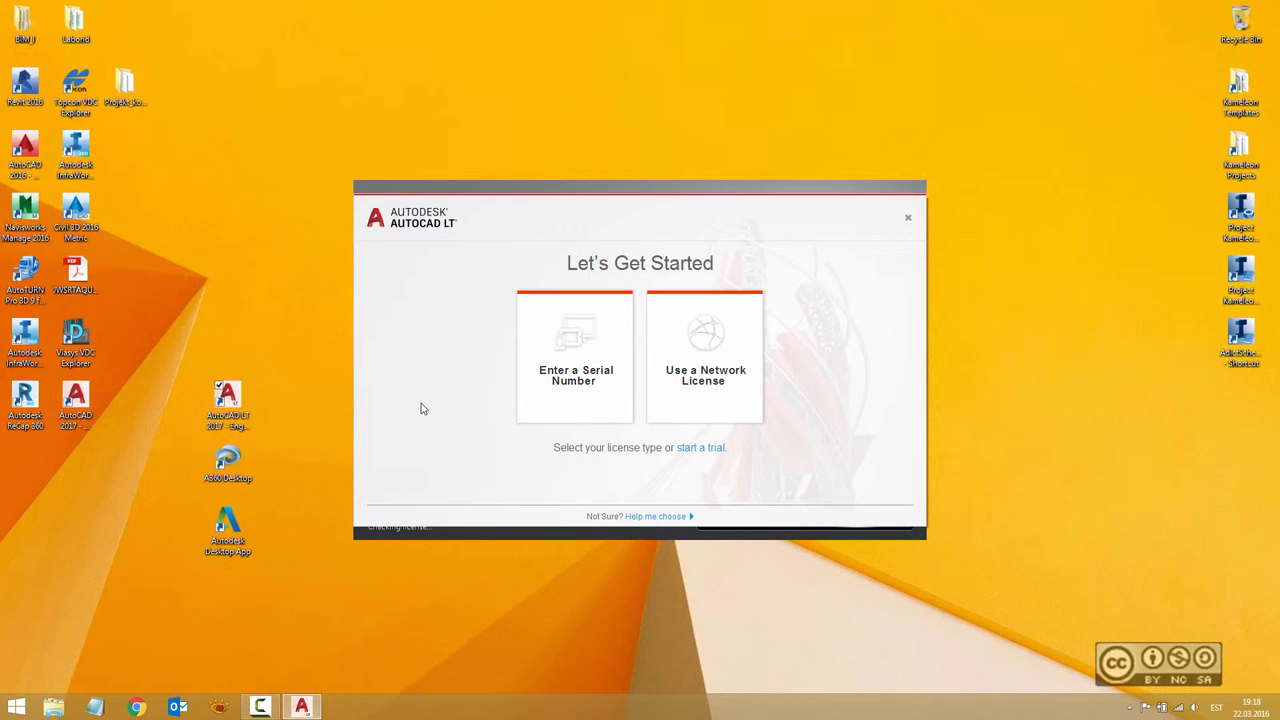
{"action": "mouse_move", "coordinate": [830, 407]}
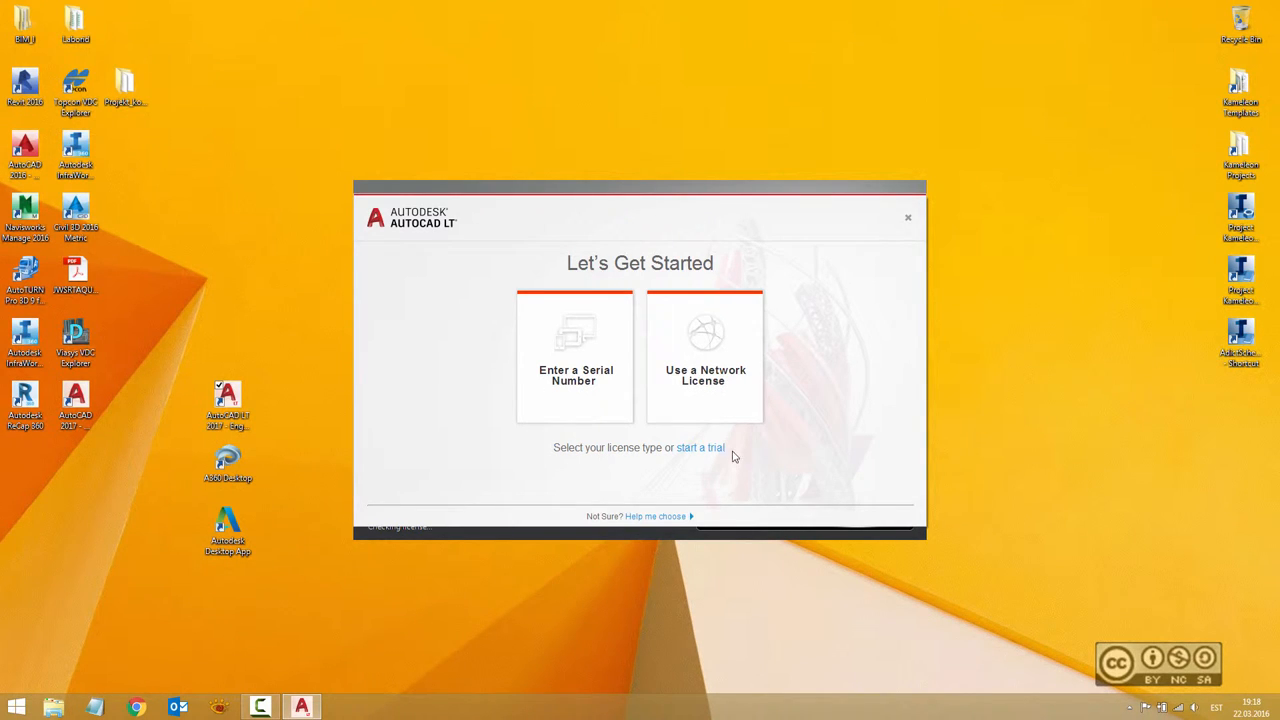
{"action": "mouse_move", "coordinate": [584, 466]}
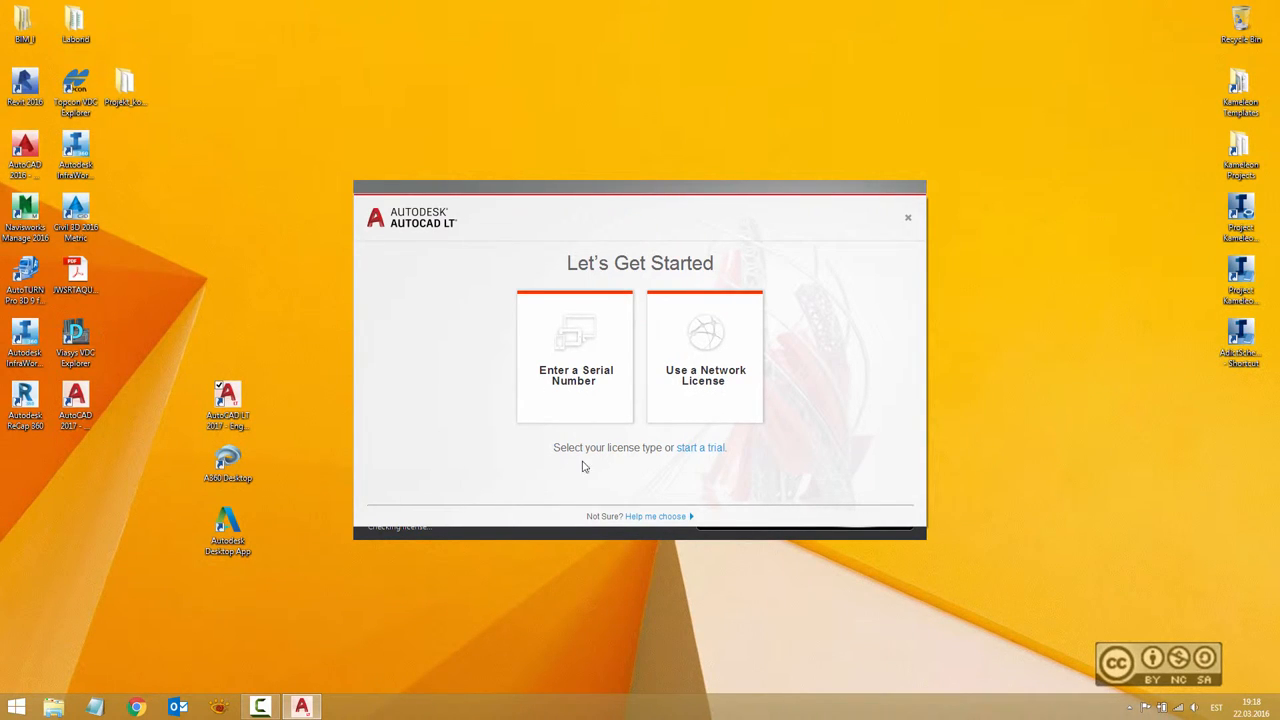
{"action": "mouse_move", "coordinate": [714, 463]}
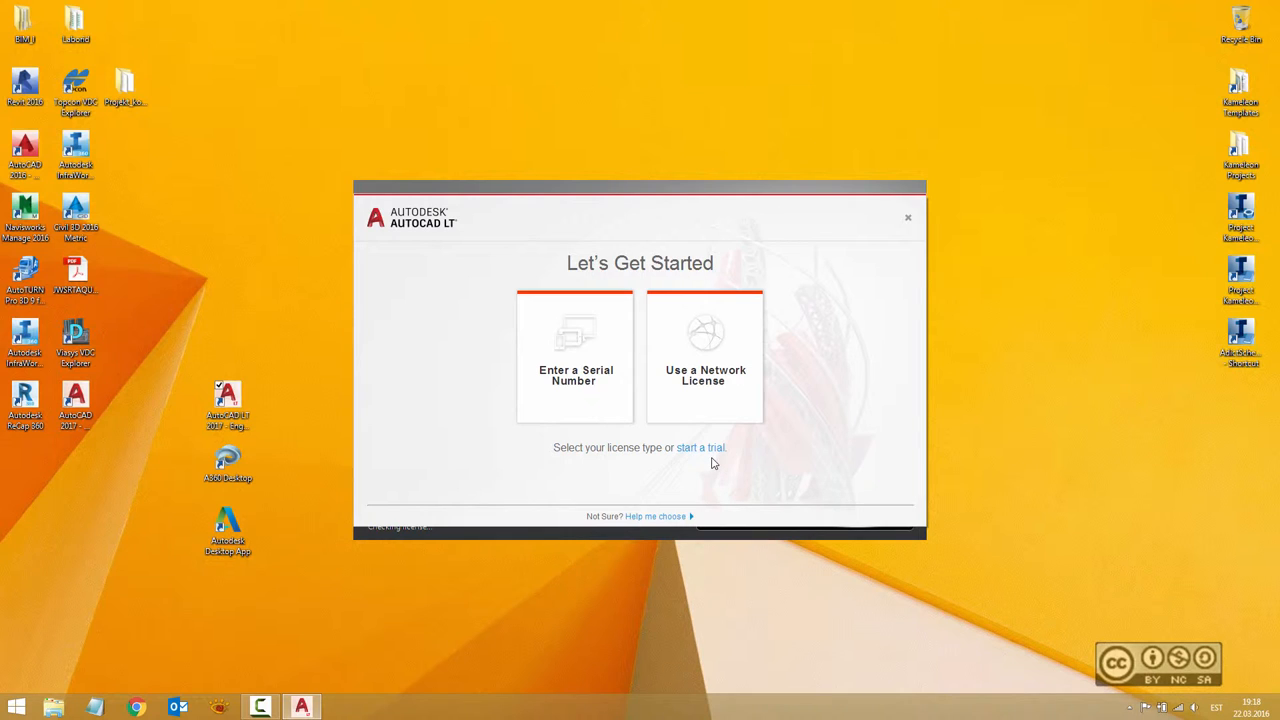
{"action": "mouse_move", "coordinate": [711, 452]}
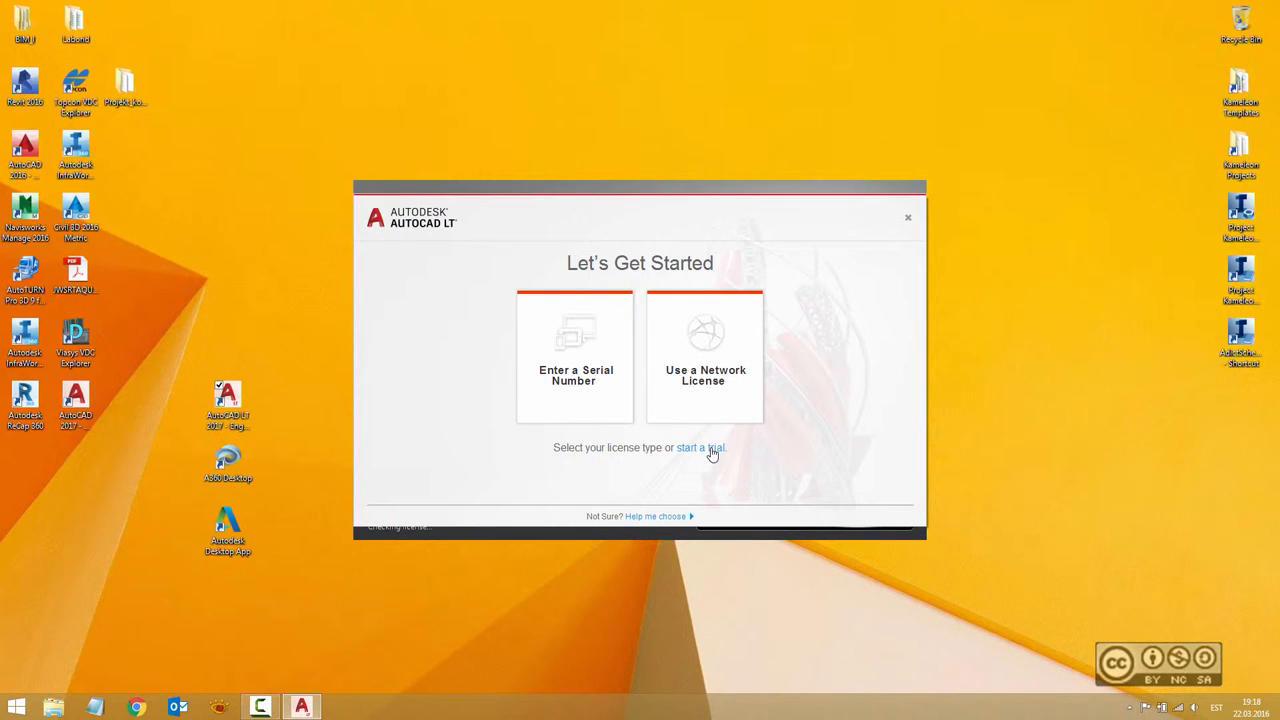
{"action": "left_click", "coordinate": [700, 448]}
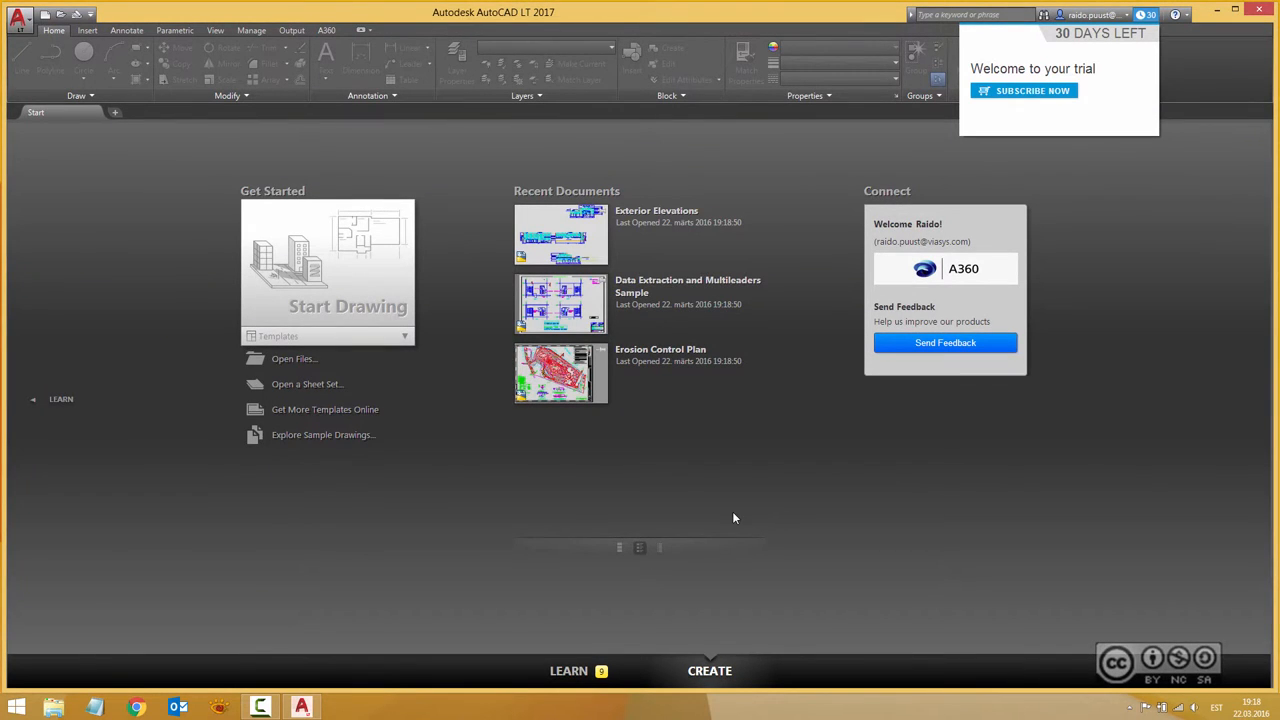
{"action": "mouse_move", "coordinate": [768, 497]}
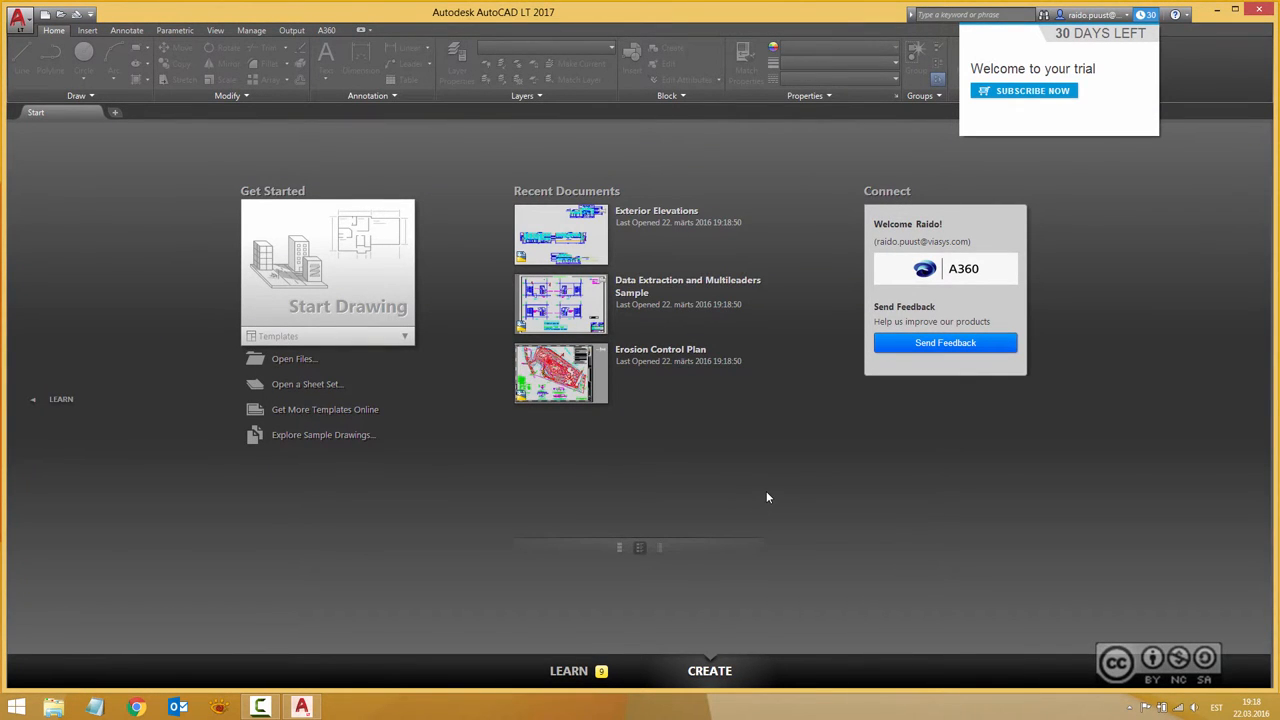
{"action": "mouse_move", "coordinate": [781, 477]}
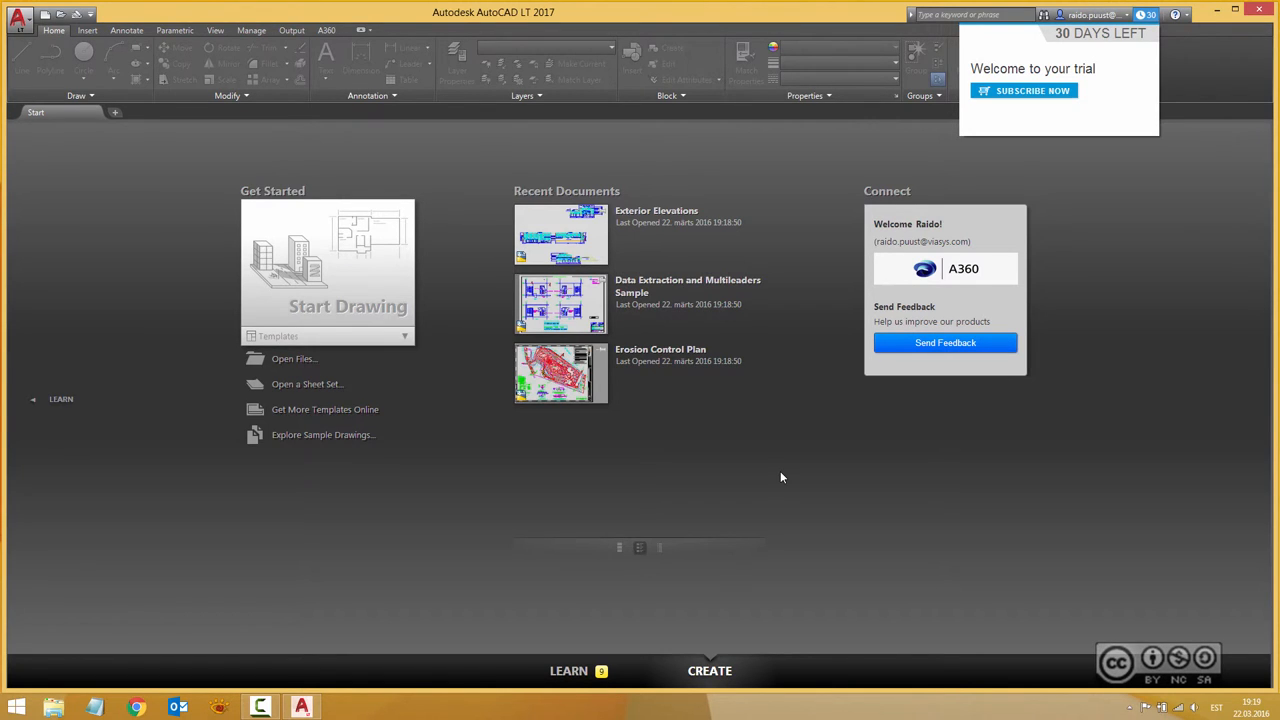
{"action": "mouse_move", "coordinate": [780, 475]}
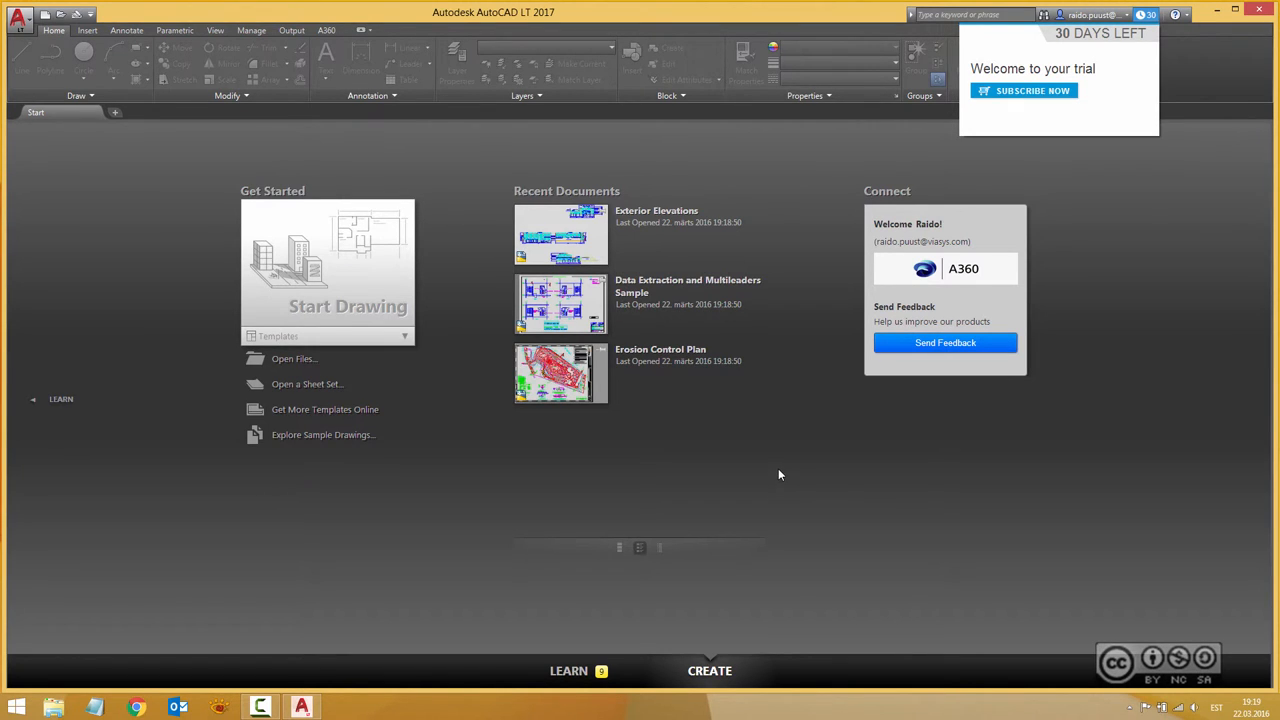
{"action": "mouse_move", "coordinate": [710, 510]}
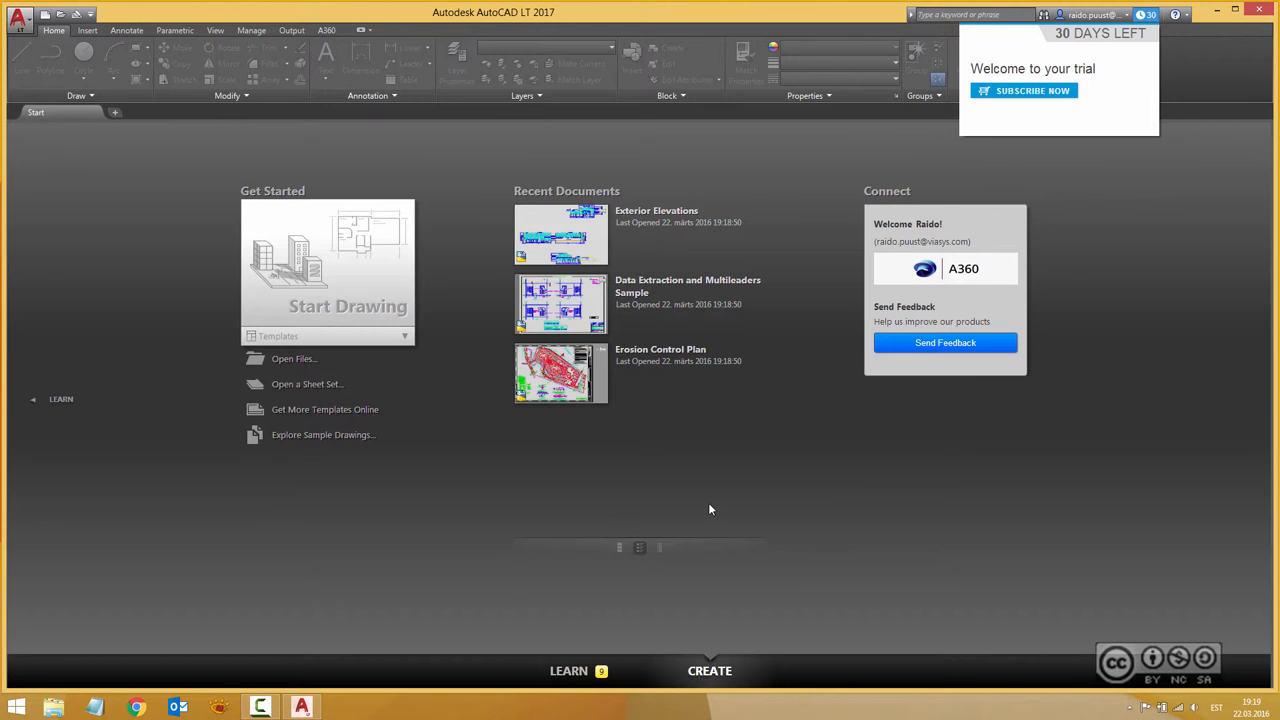
{"action": "mouse_move", "coordinate": [746, 505]}
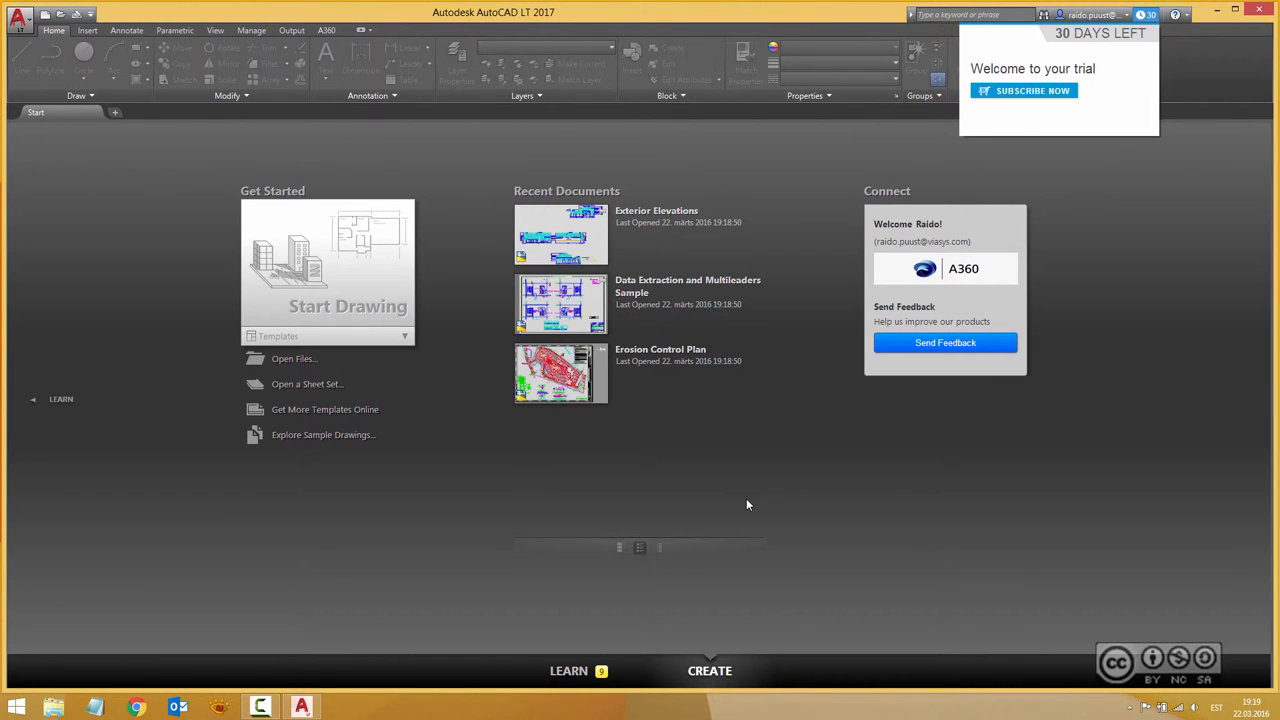
{"action": "mouse_move", "coordinate": [788, 525]}
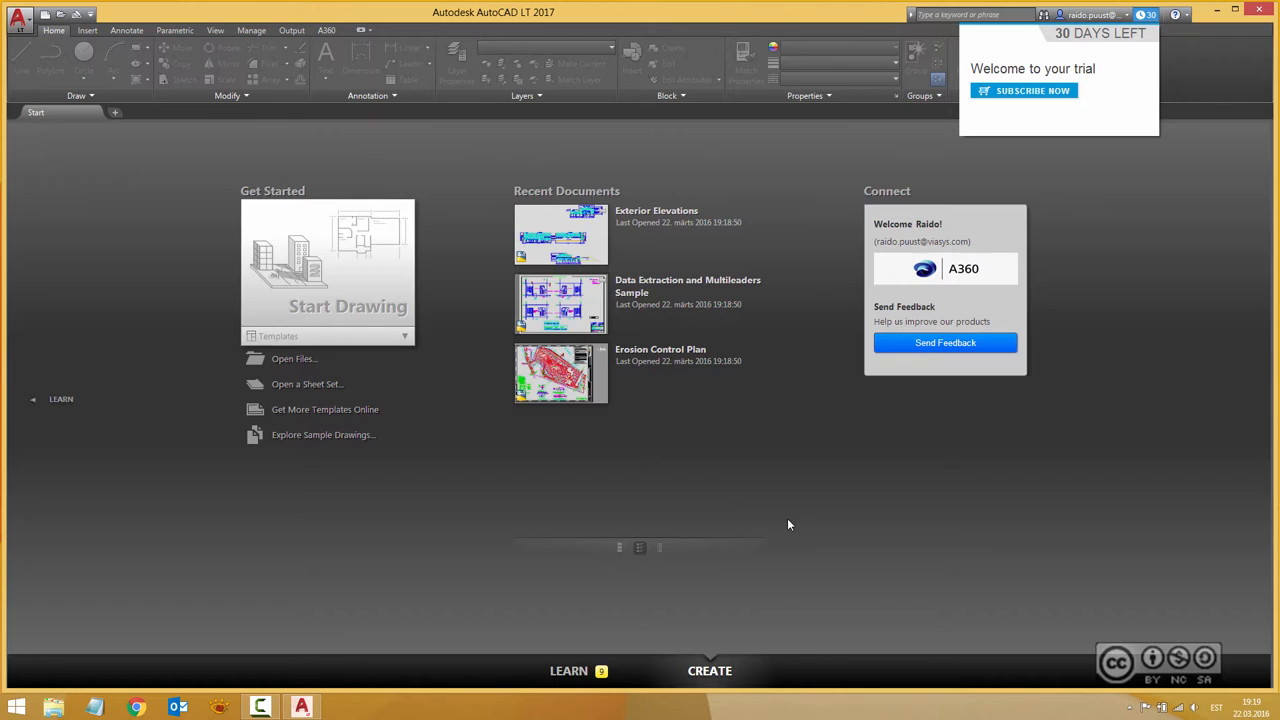
{"action": "mouse_move", "coordinate": [1110, 178]}
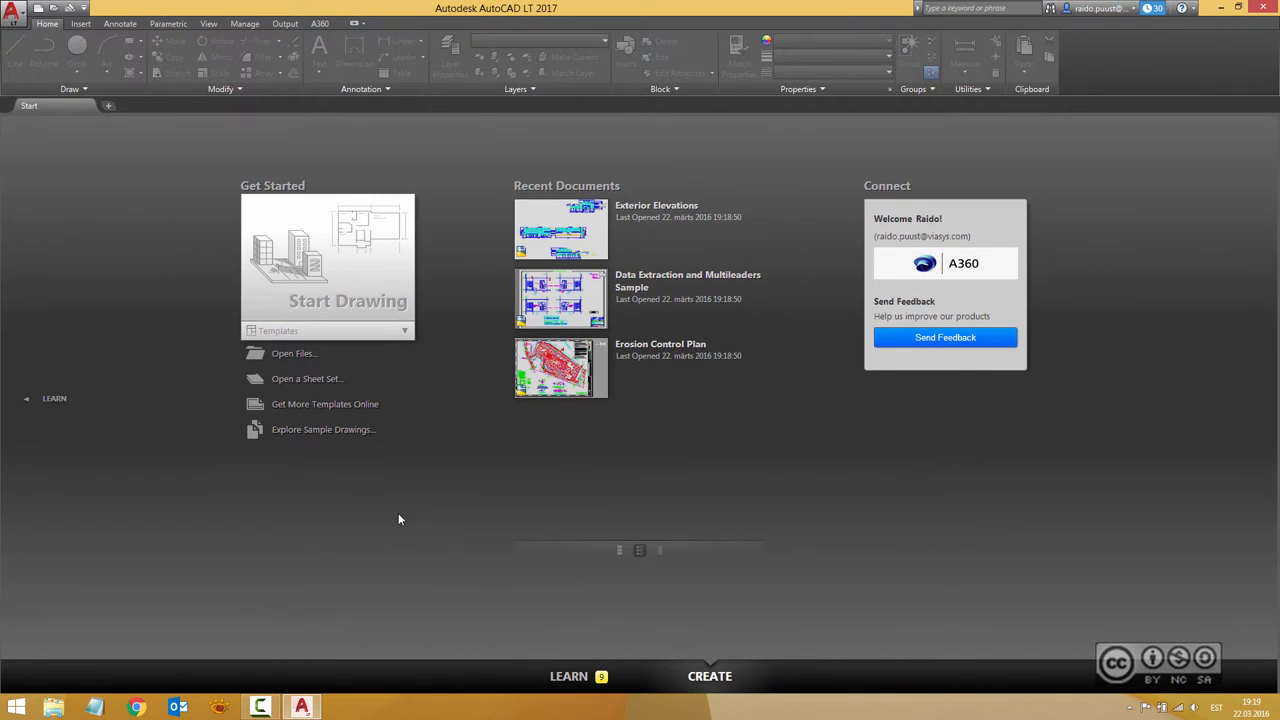
{"action": "mouse_move", "coordinate": [374, 525]}
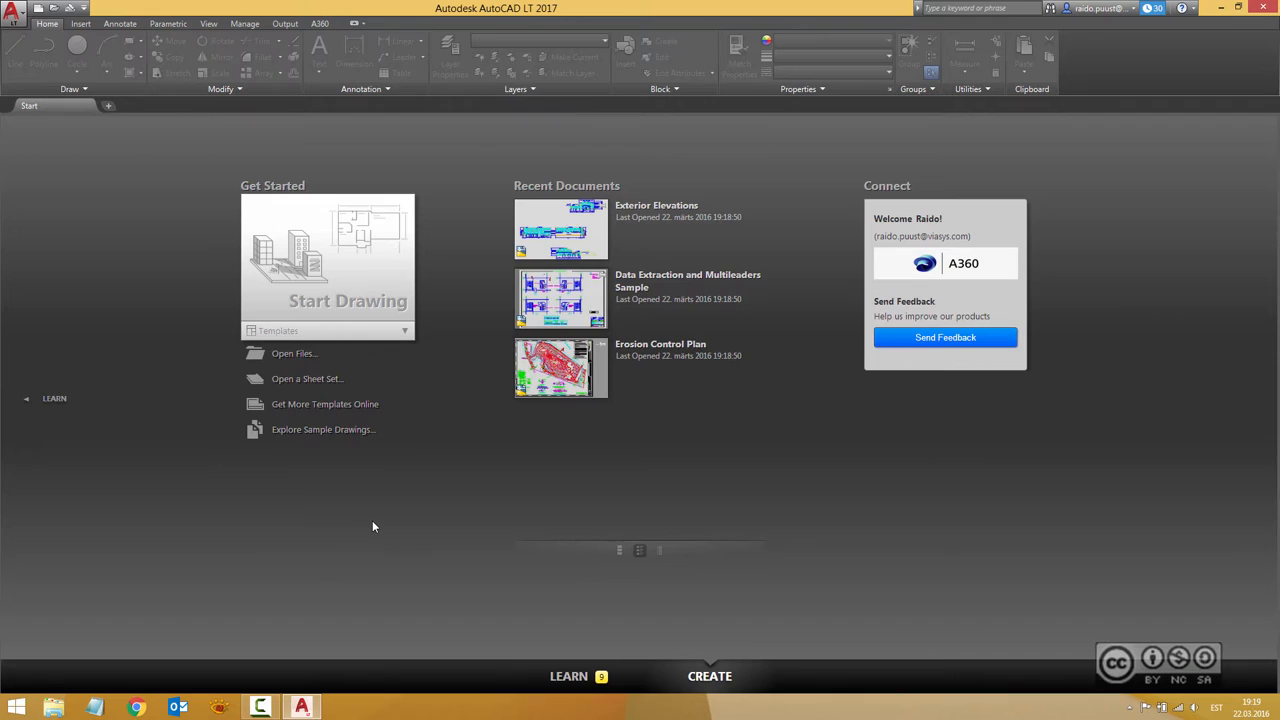
{"action": "mouse_move", "coordinate": [348, 540]}
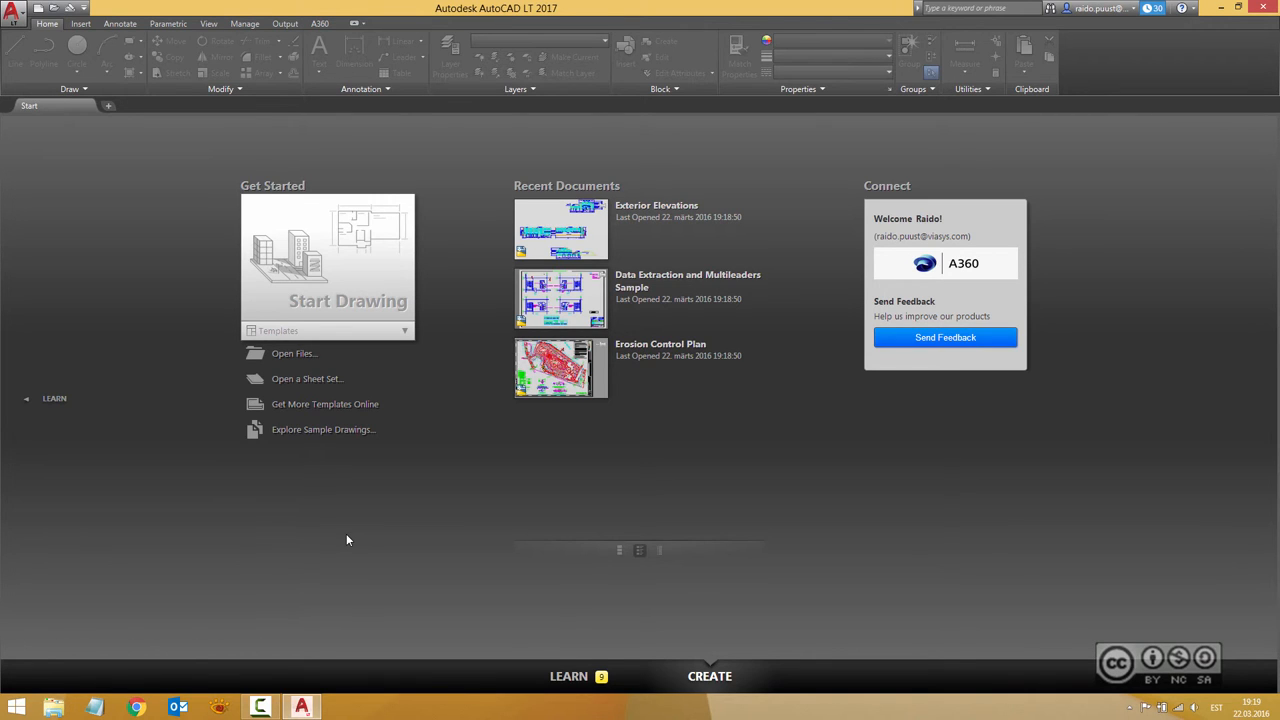
{"action": "mouse_move", "coordinate": [344, 557]}
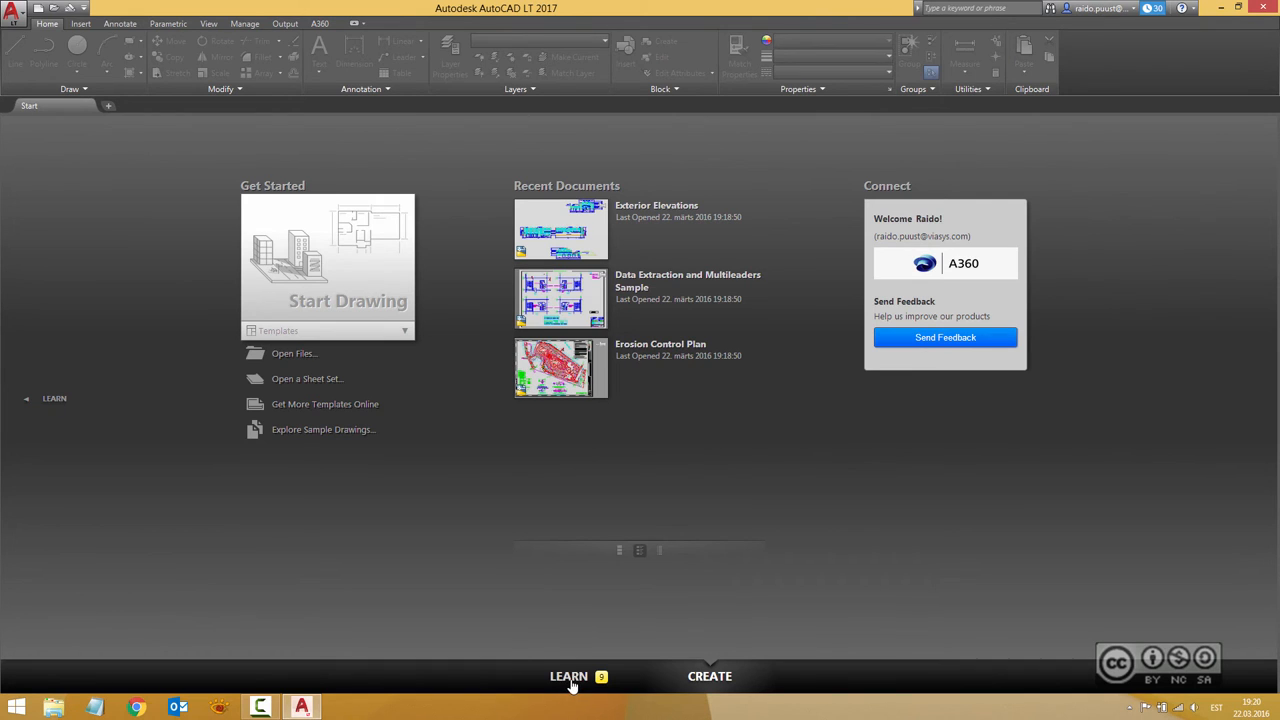
{"action": "left_click", "coordinate": [569, 676]}
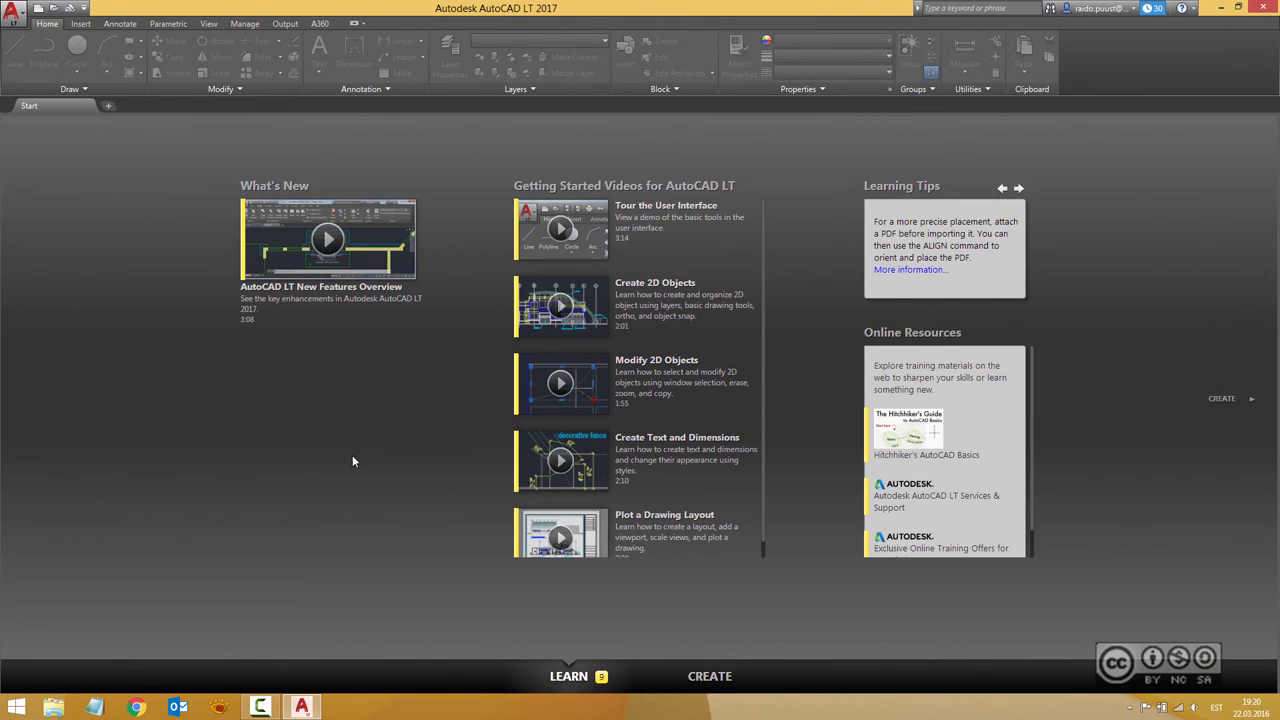
{"action": "mouse_move", "coordinate": [297, 410]}
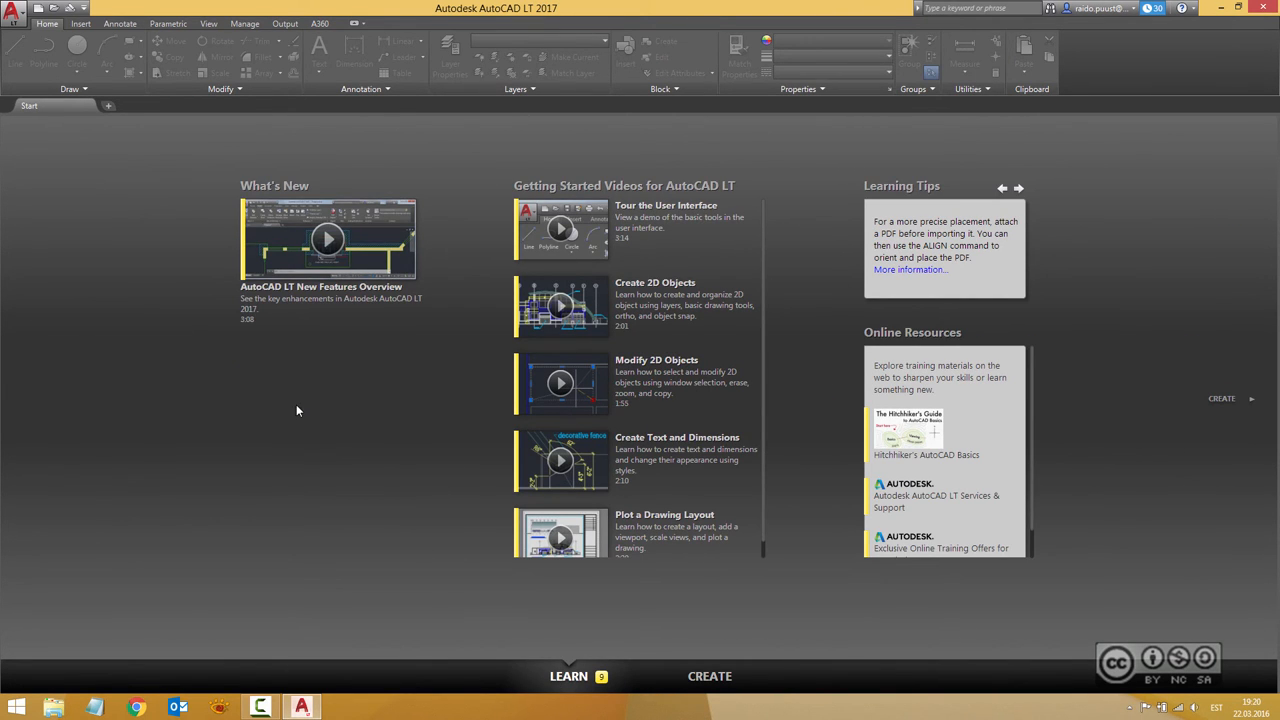
{"action": "mouse_move", "coordinate": [296, 417]}
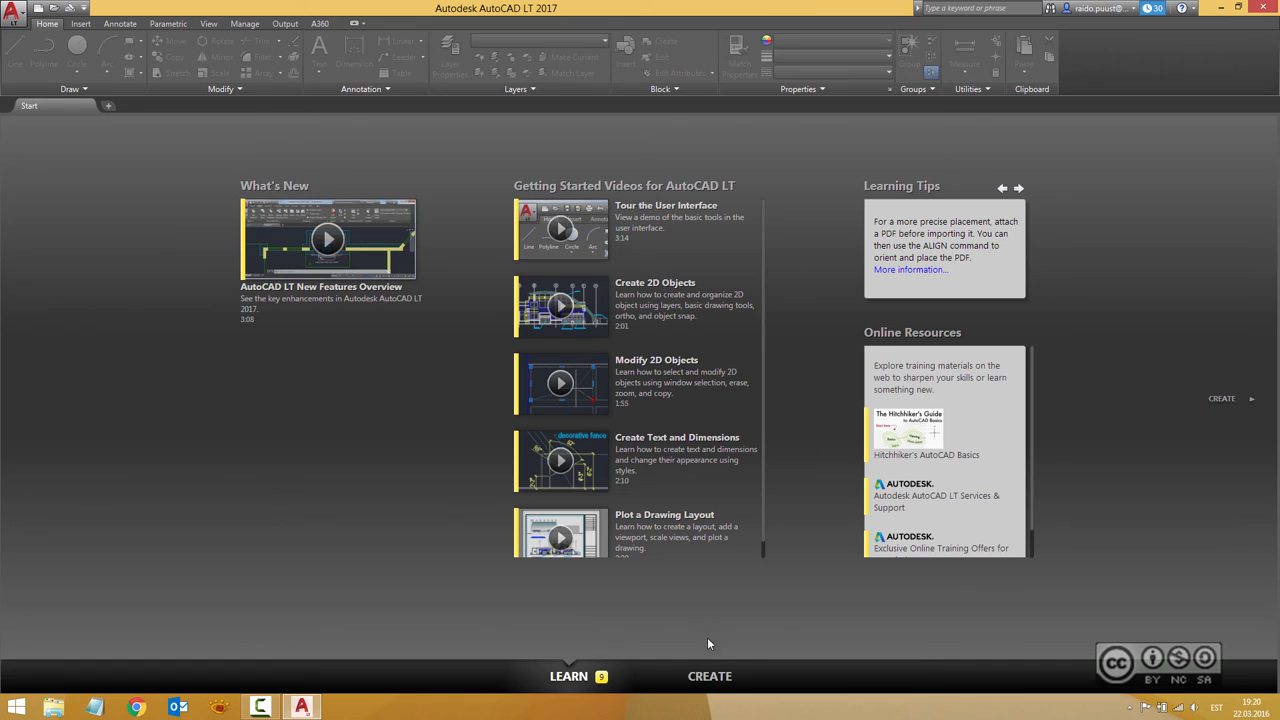
{"action": "left_click", "coordinate": [709, 675]}
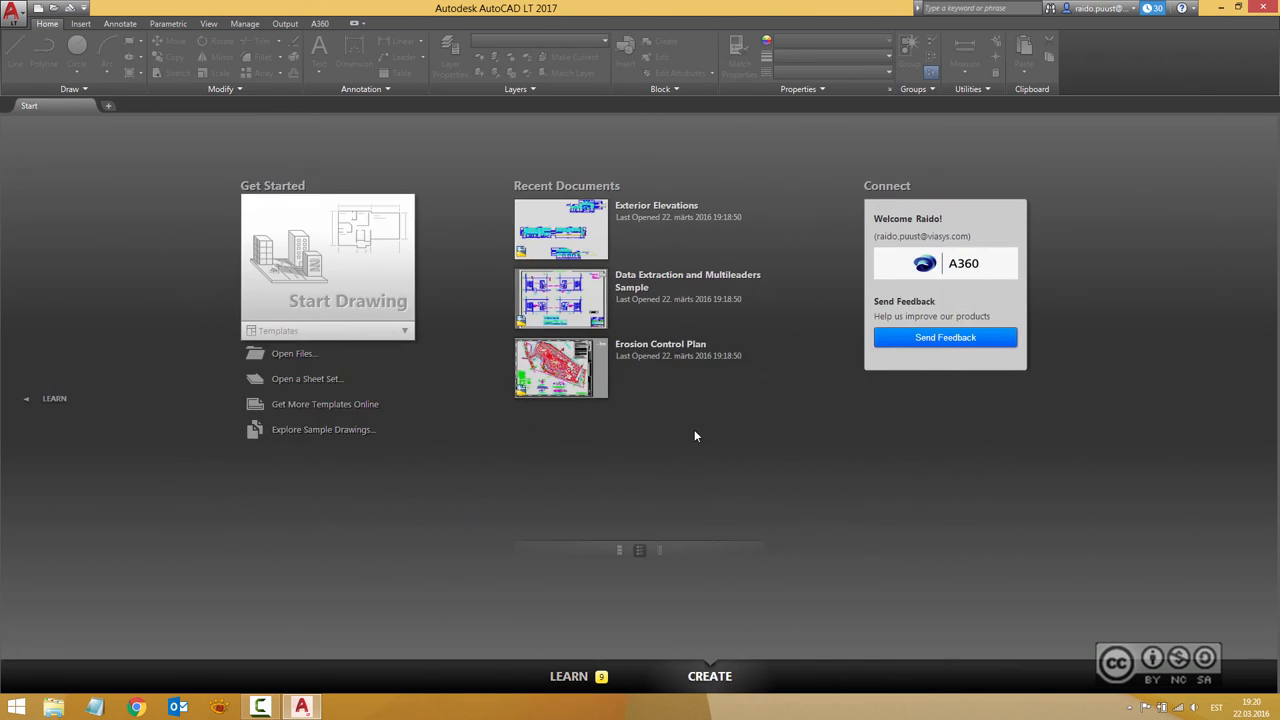
{"action": "mouse_move", "coordinate": [453, 526]}
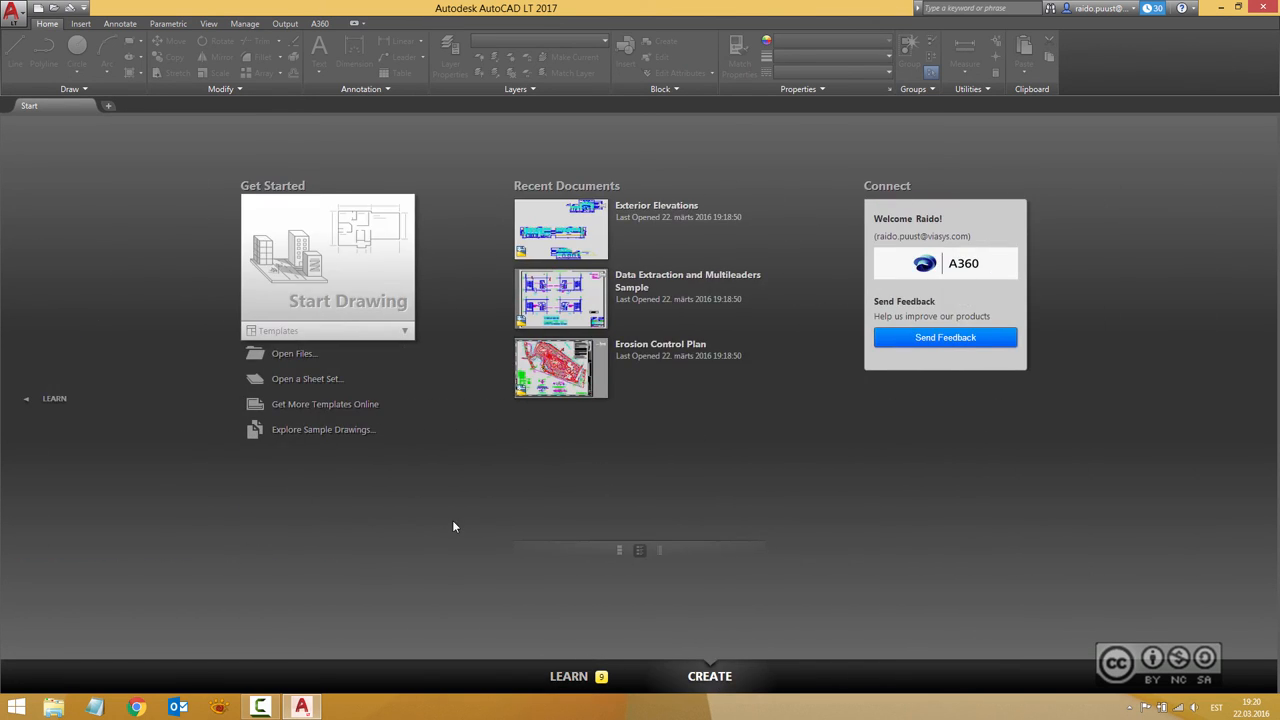